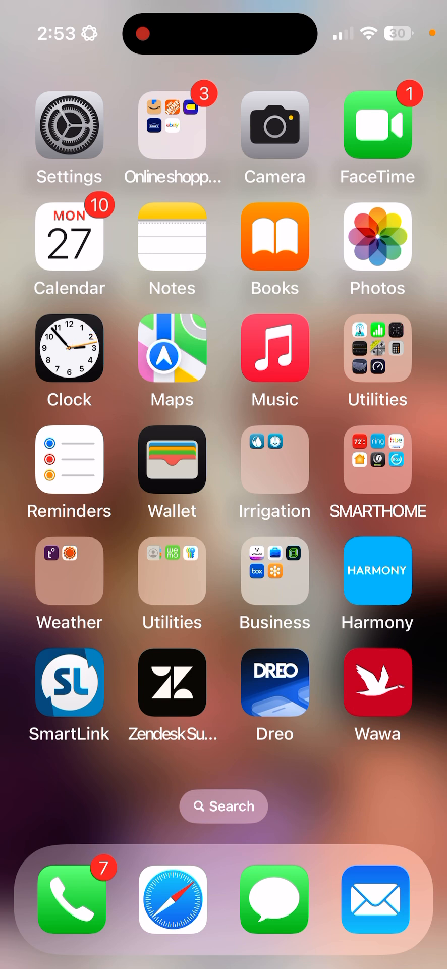
Launch the SmartLink app from the iOS Home Screen
left_click(70, 682)
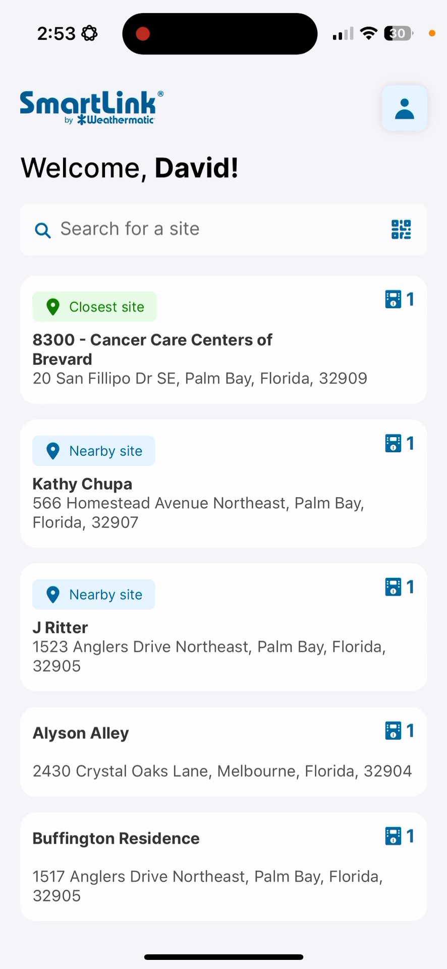
Open the account side menu, then close it
left_click(404, 108)
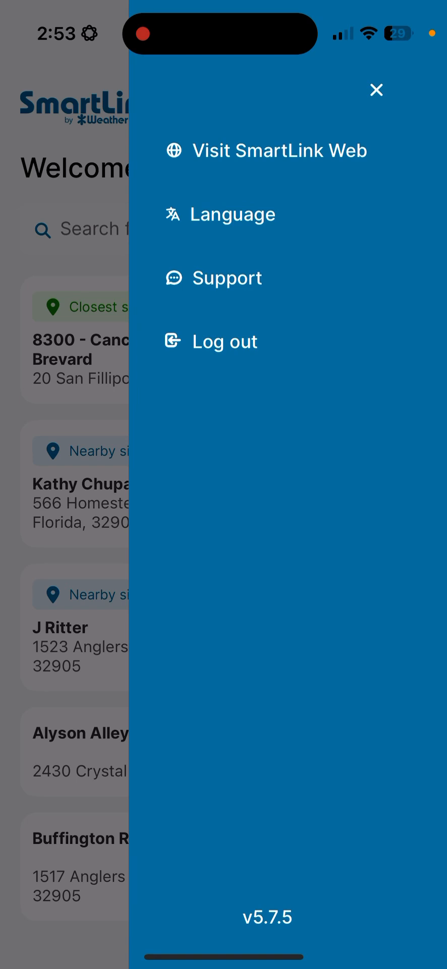
left_click(376, 90)
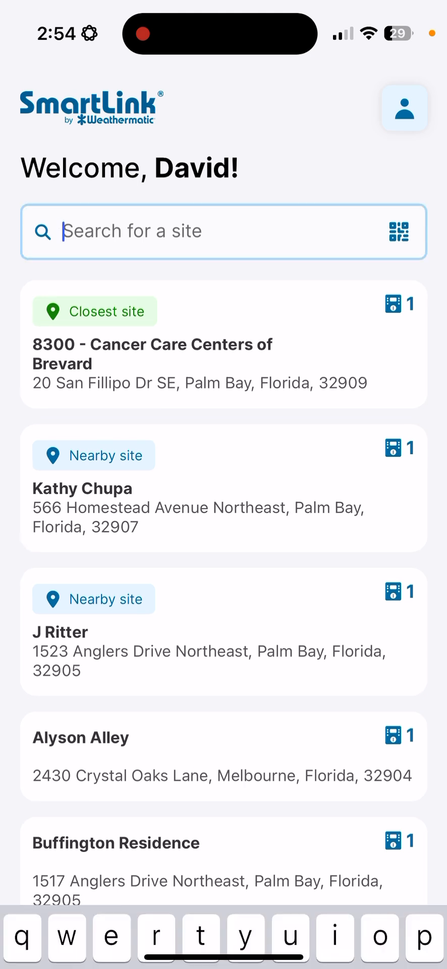
Open the 8300 - Cancer Care Centers of Brevard site
left_click(222, 230)
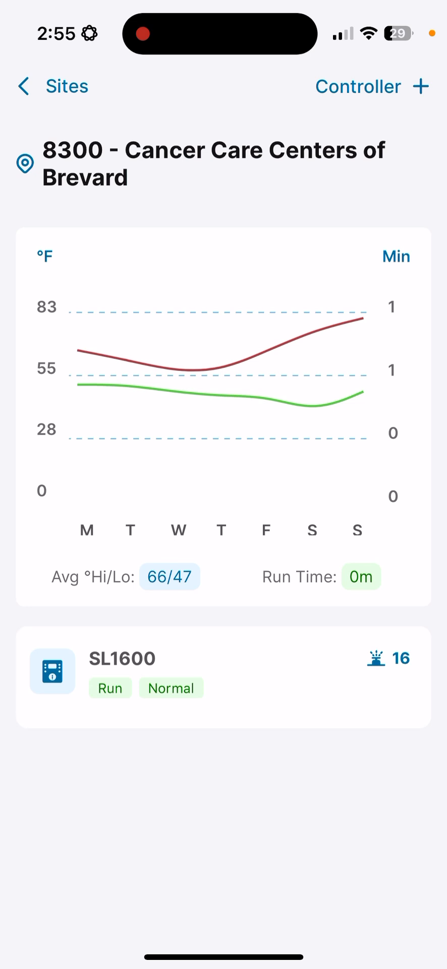
Open the SL1600 controller page
left_click(224, 677)
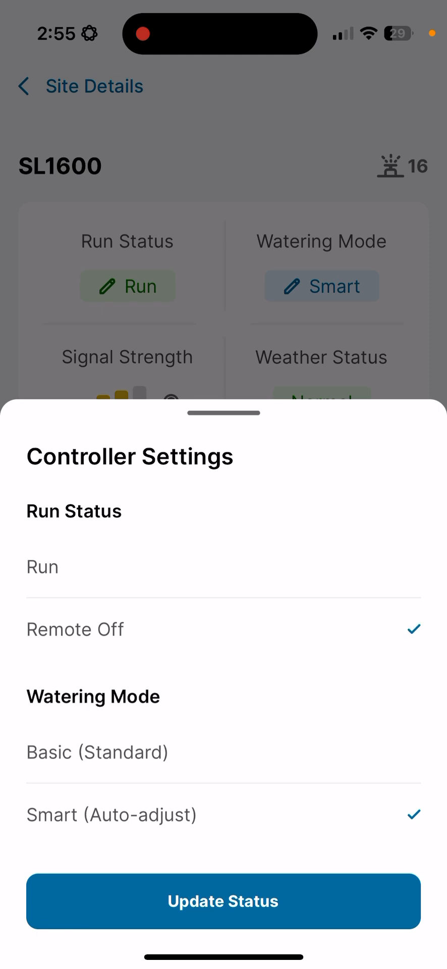
Apply Remote Off to the SL1600, then reopen its run status settings
left_click(223, 901)
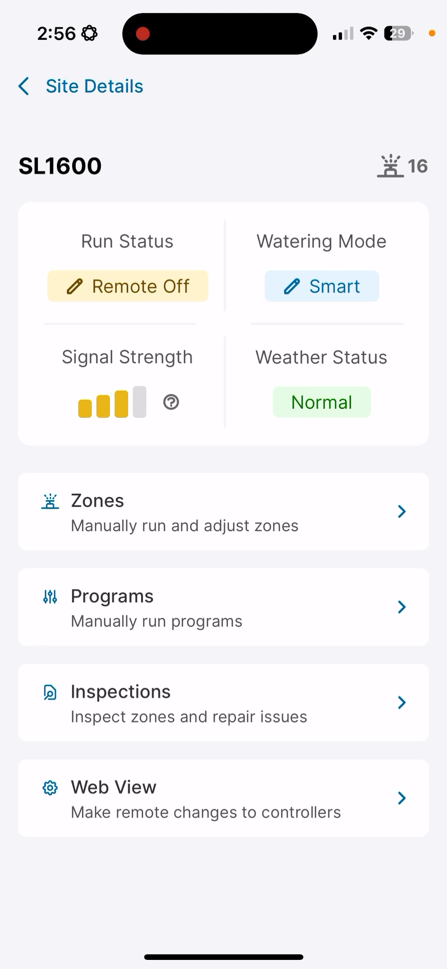
left_click(126, 285)
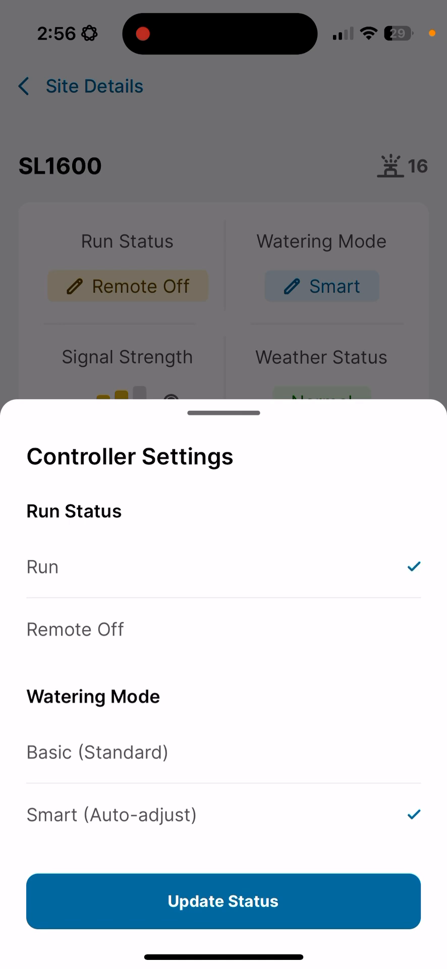
Update the SL1600 run status back to Run
left_click(224, 901)
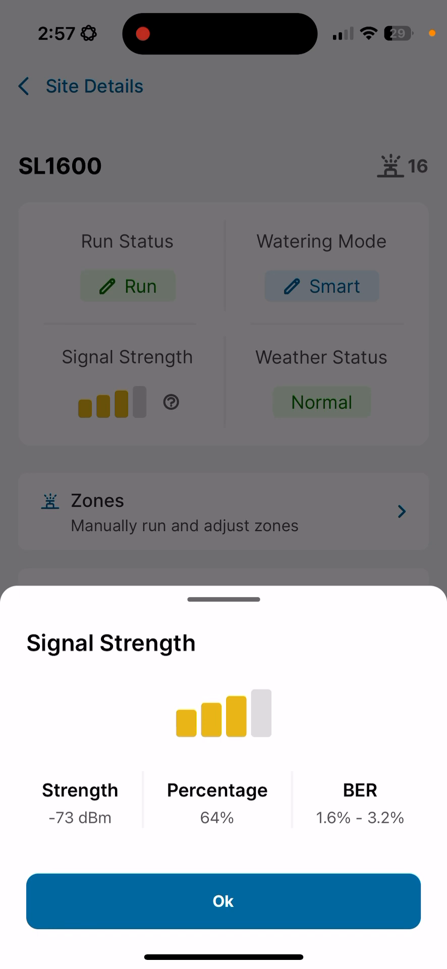
Dismiss the signal strength details and open the SL1600 zone list
left_click(222, 902)
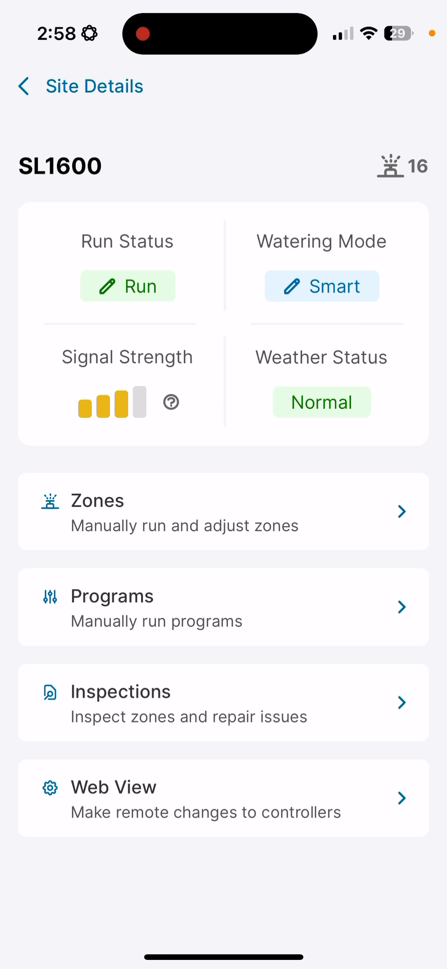
left_click(223, 512)
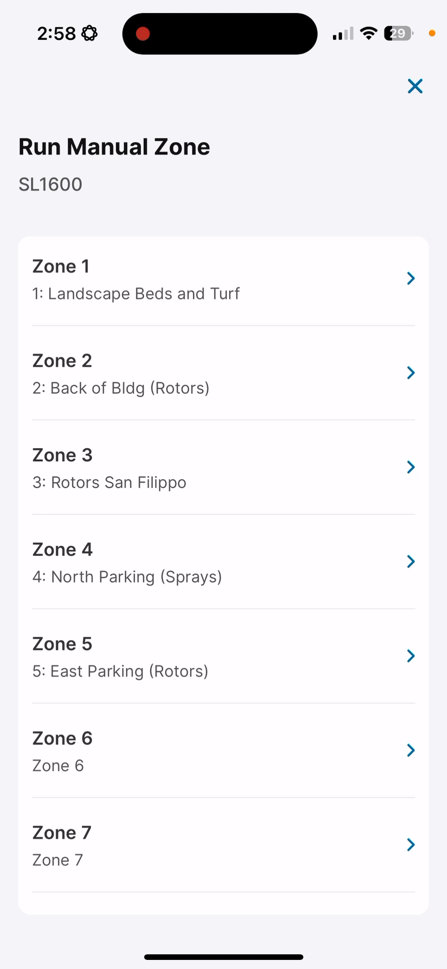
Run Zone 1 manually for 8 minutes, then view its Program settings
left_click(222, 279)
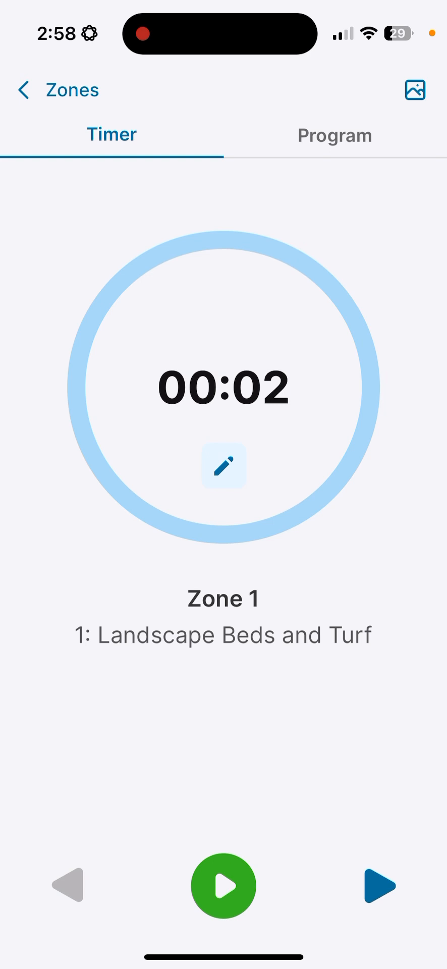
left_click(224, 466)
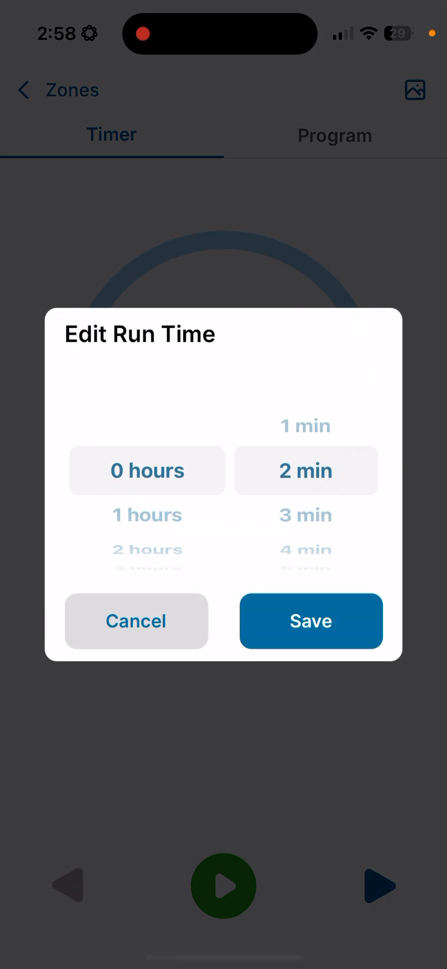
scroll("down", 3)
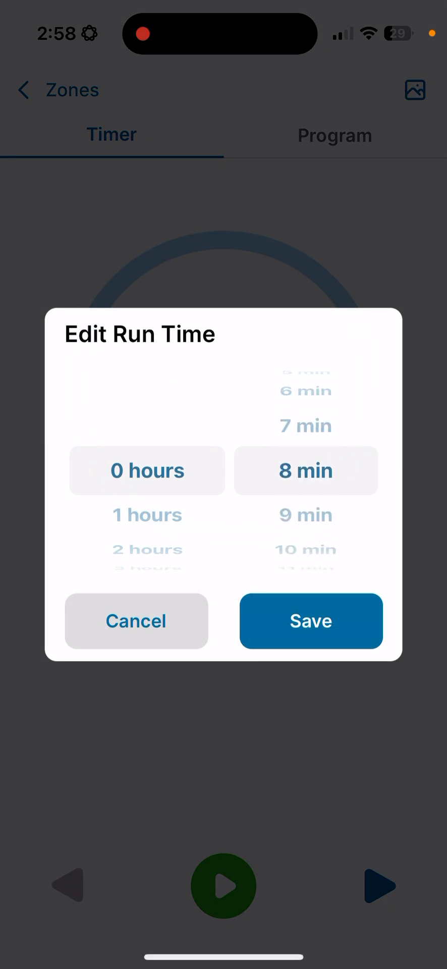
left_click(312, 620)
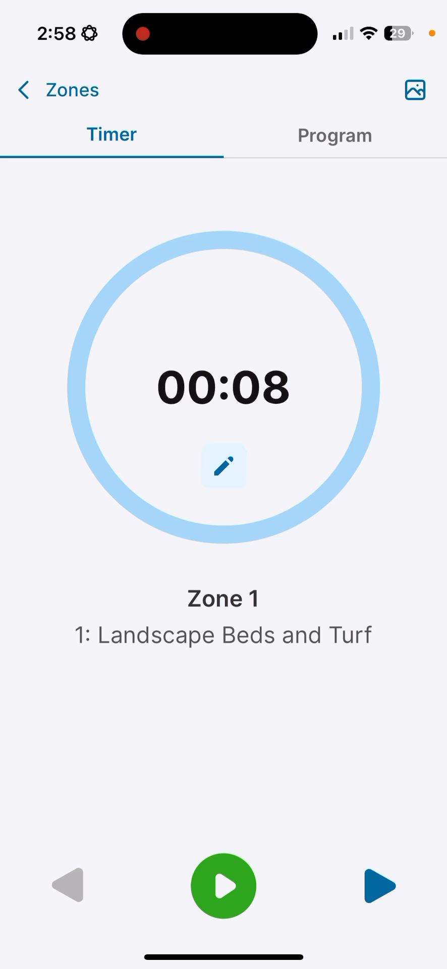
left_click(224, 885)
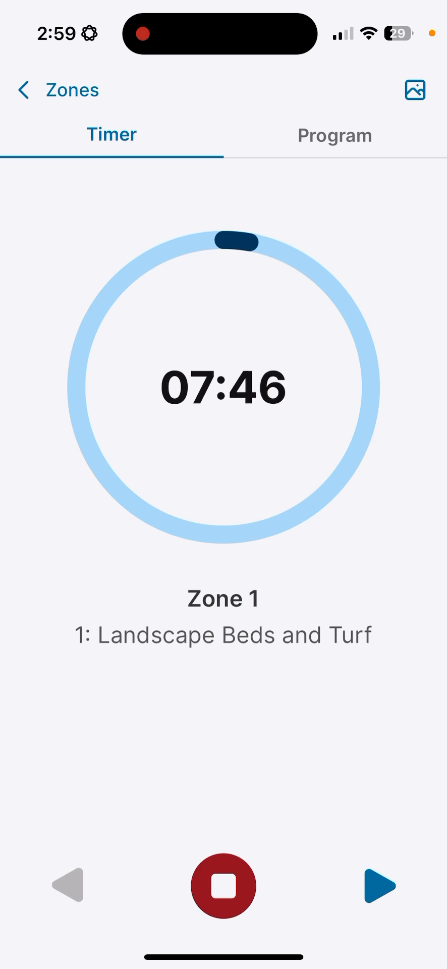
left_click(335, 135)
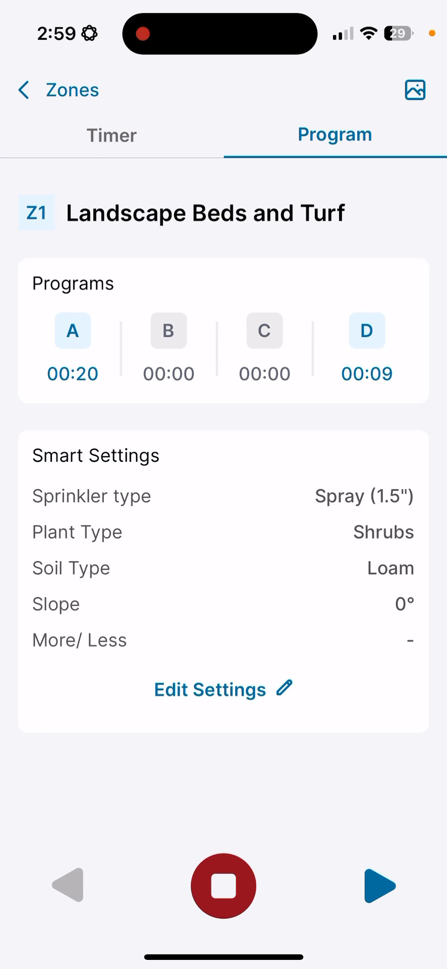
left_click(223, 690)
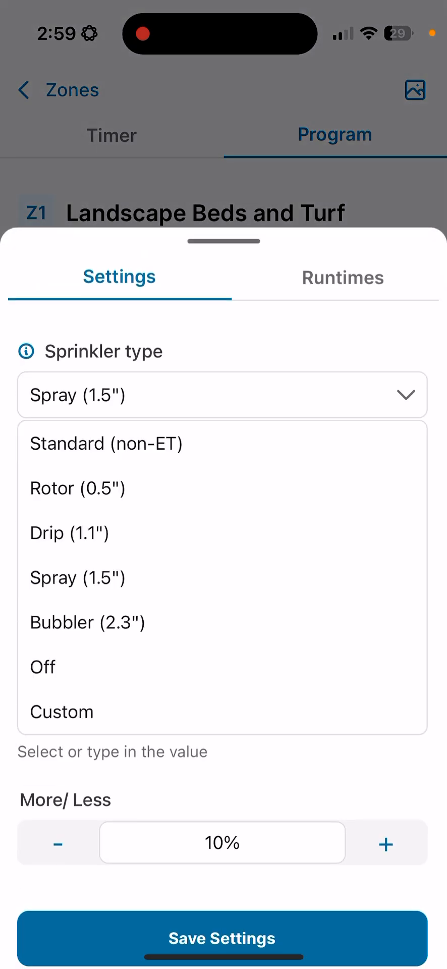
Set Zone 1's sprinkler type to Custom at 1.00" and save its smart settings
left_click(60, 711)
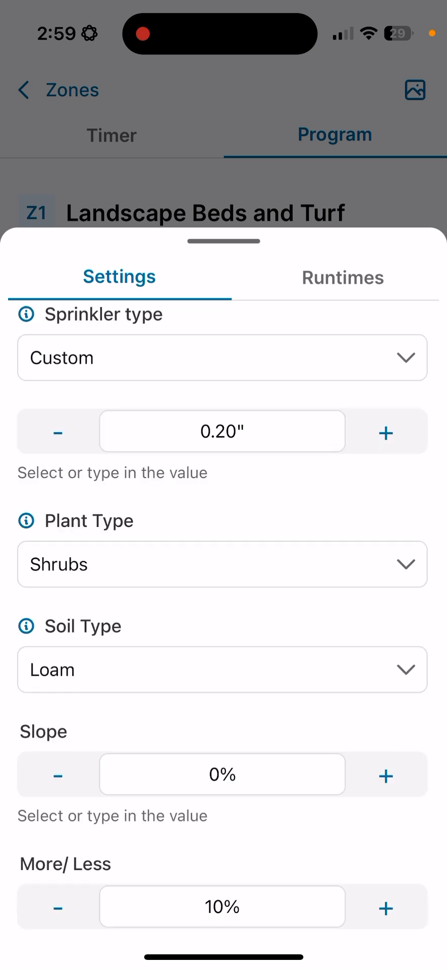
left_click(386, 431)
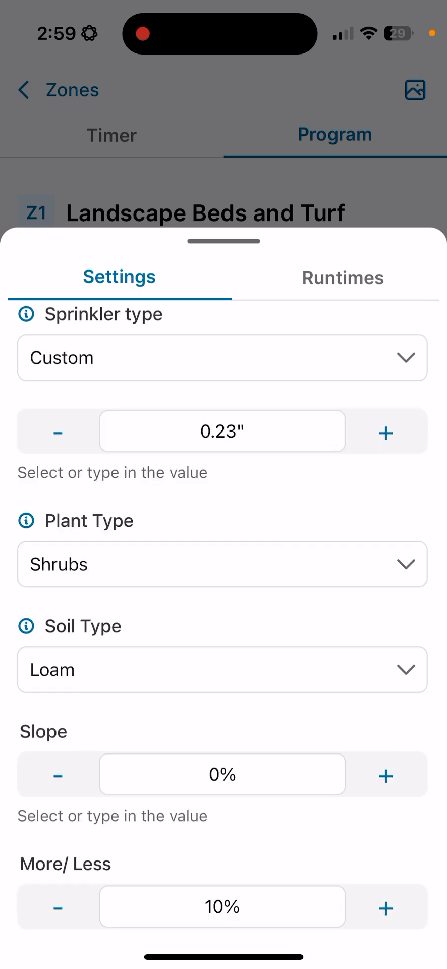
left_click(387, 432)
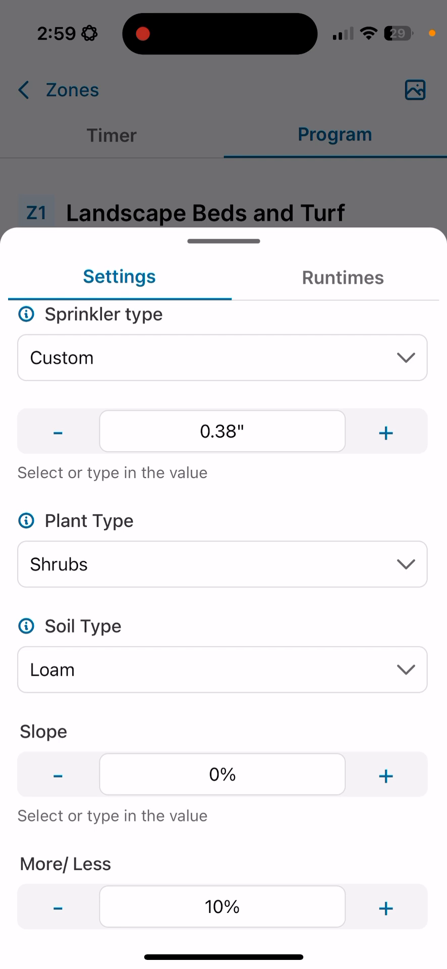
left_click(386, 431)
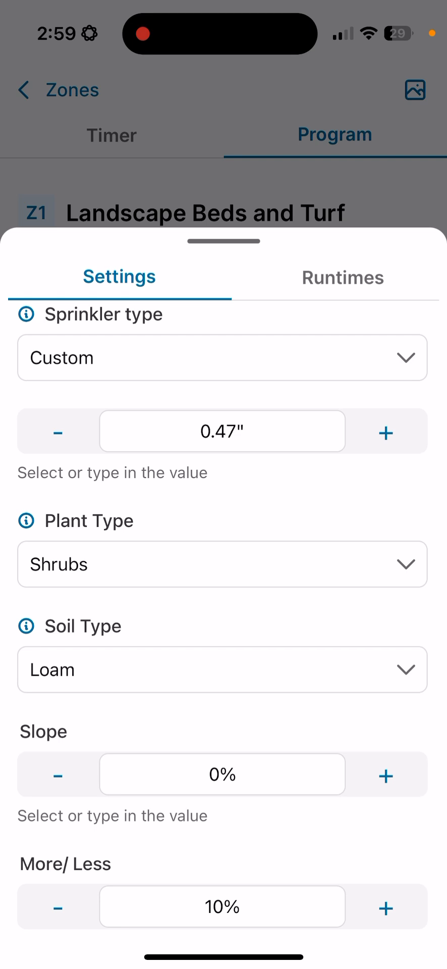
left_click(386, 431)
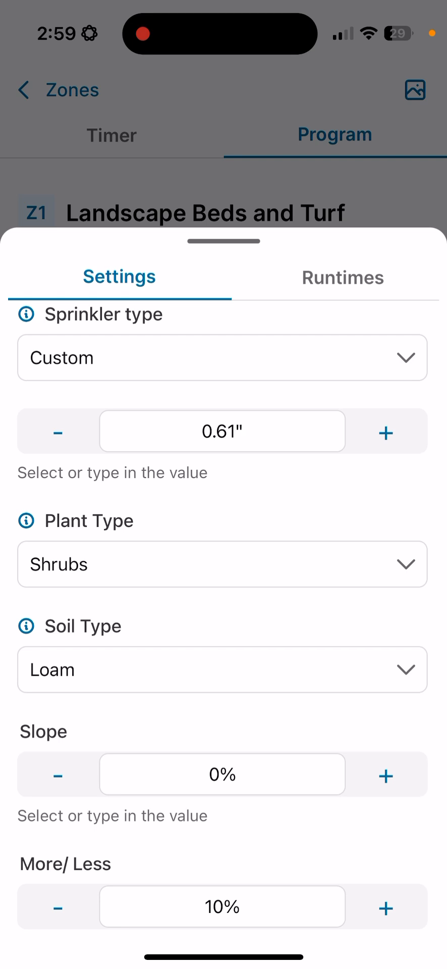
left_click(386, 432)
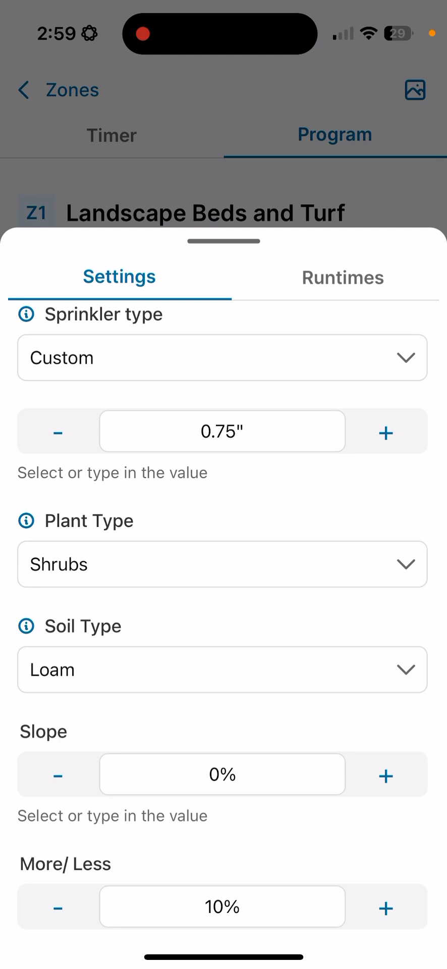
left_click(386, 431)
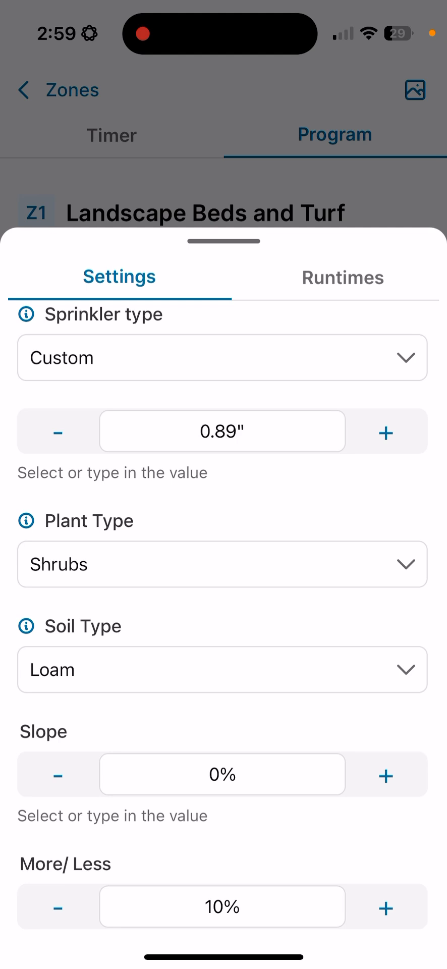
left_click(385, 432)
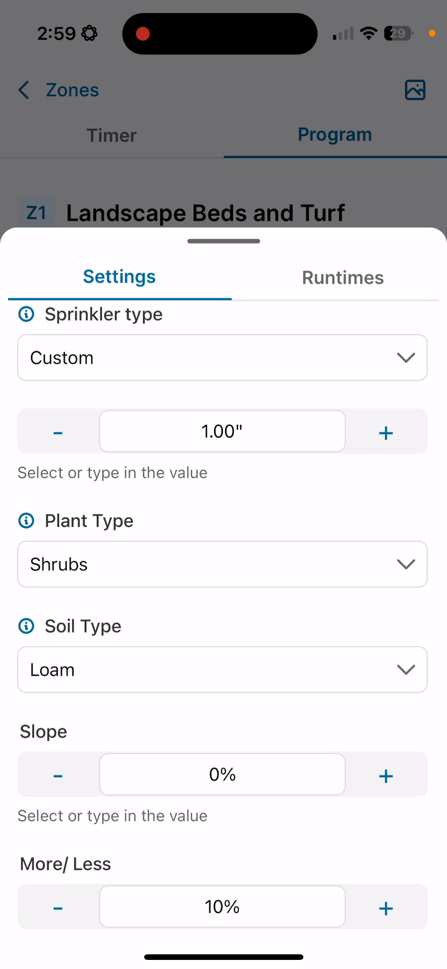
scroll("down", 3)
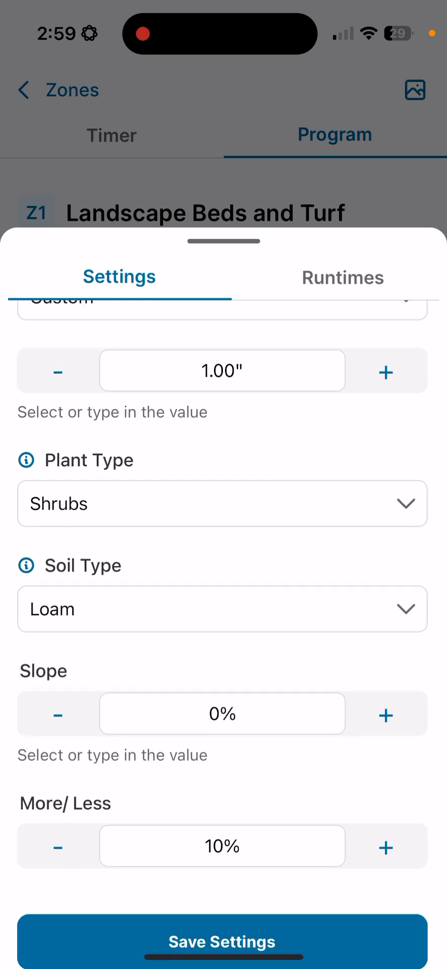
scroll("up", 3)
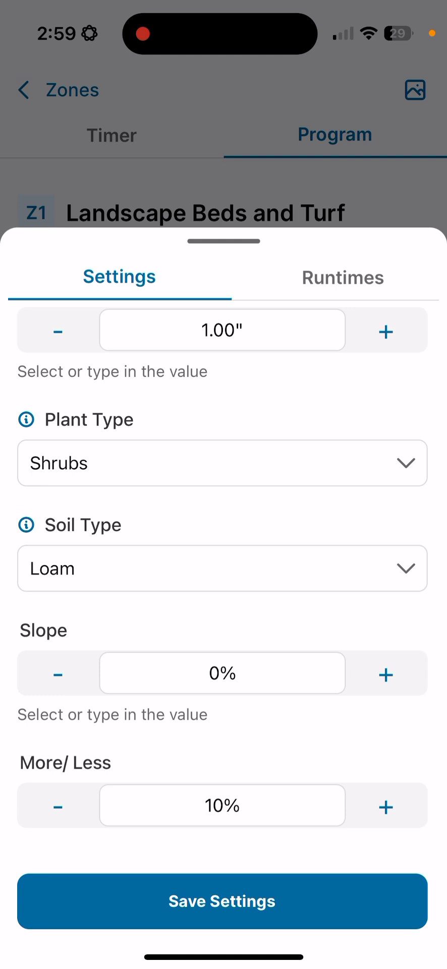
left_click(222, 902)
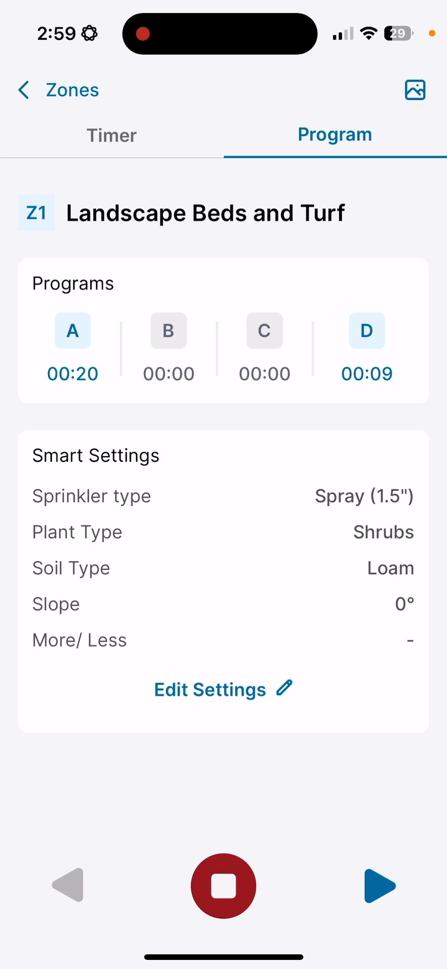
Open Zone 5's timer and step back through the zones to Zone 1 (06:16 left)
left_click(111, 134)
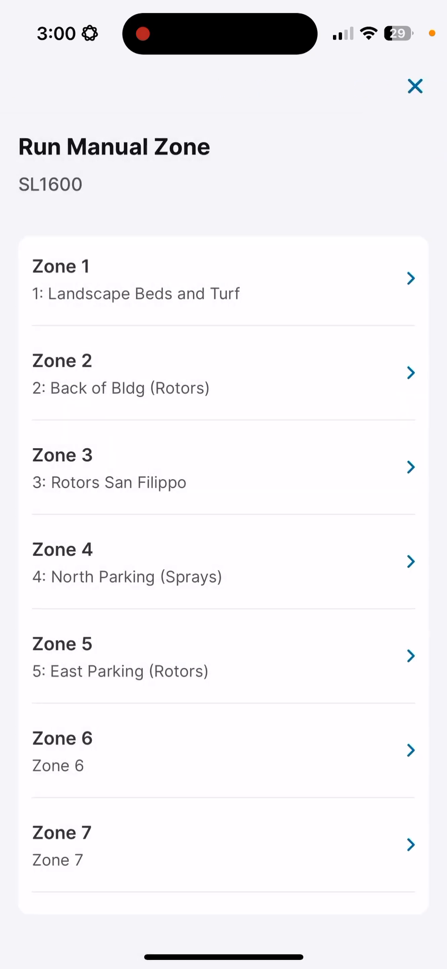
left_click(223, 656)
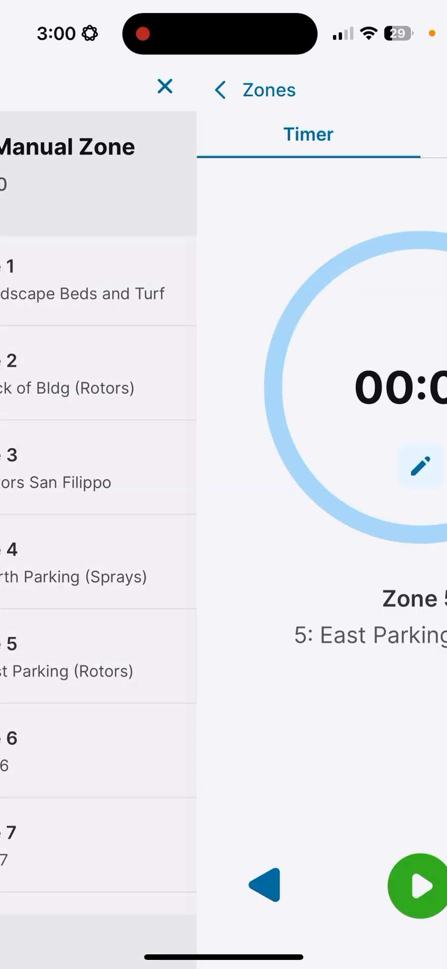
left_click(164, 87)
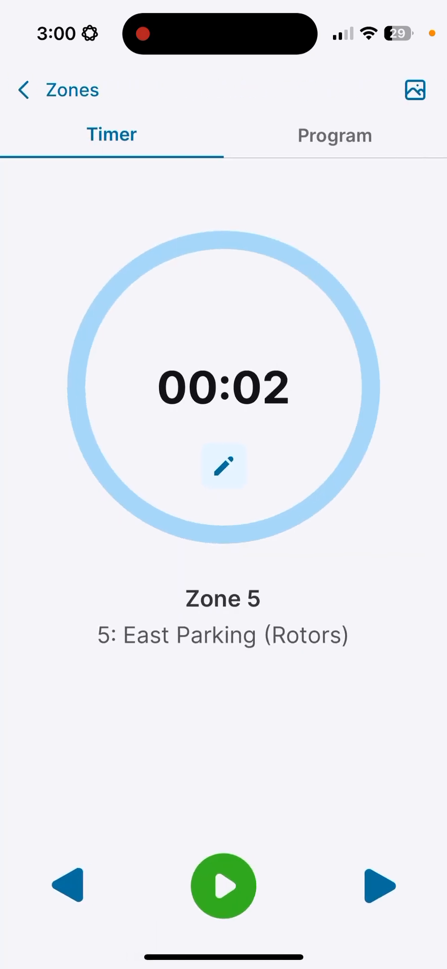
left_click(224, 886)
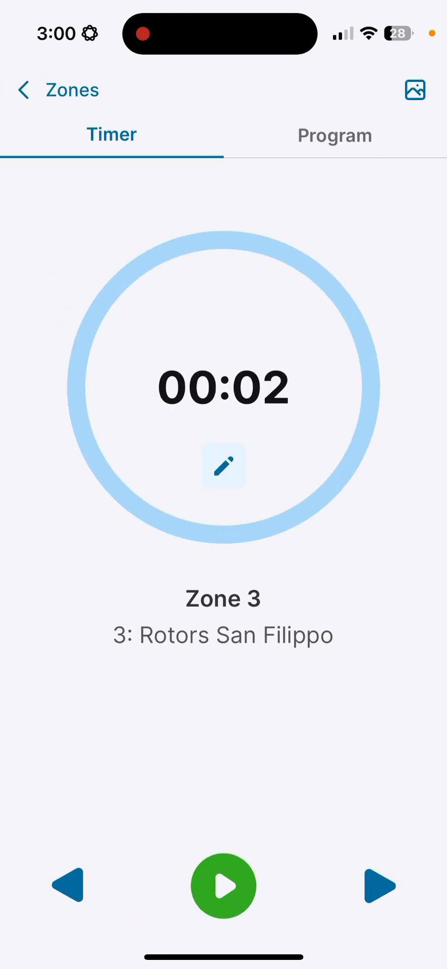
left_click(65, 885)
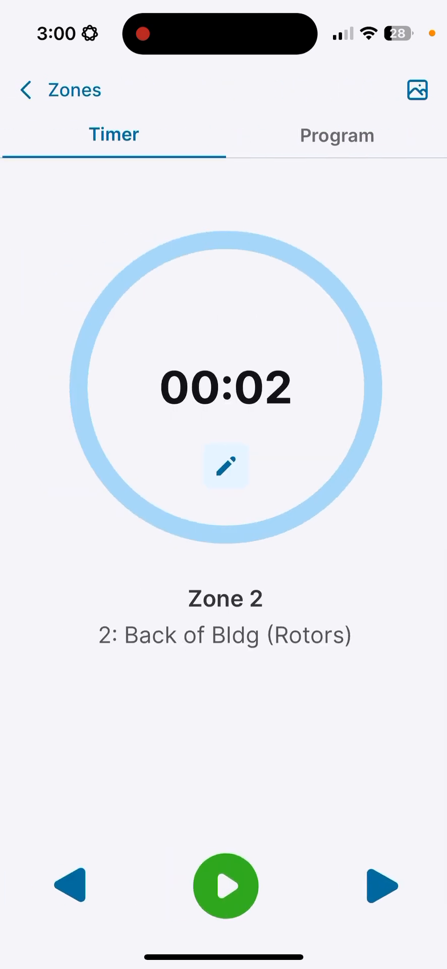
left_click(226, 887)
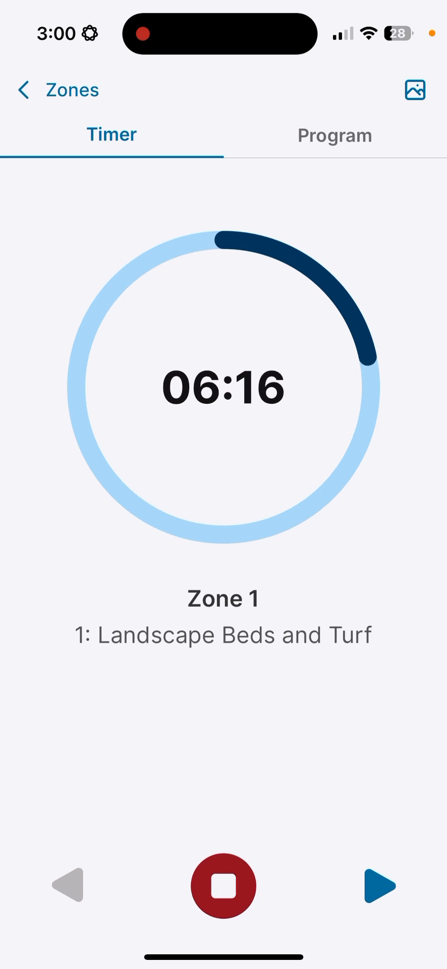
Back out of Run Manual Zone and close the zone list to reach Site Details
left_click(224, 886)
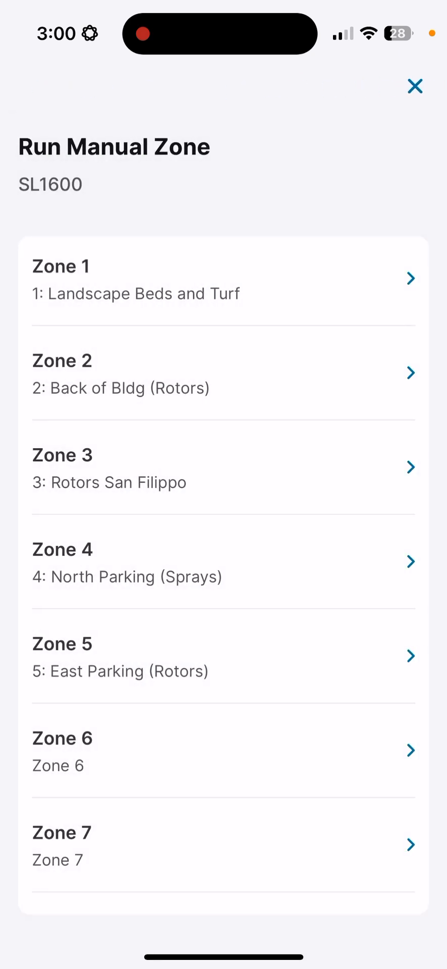
left_click(415, 86)
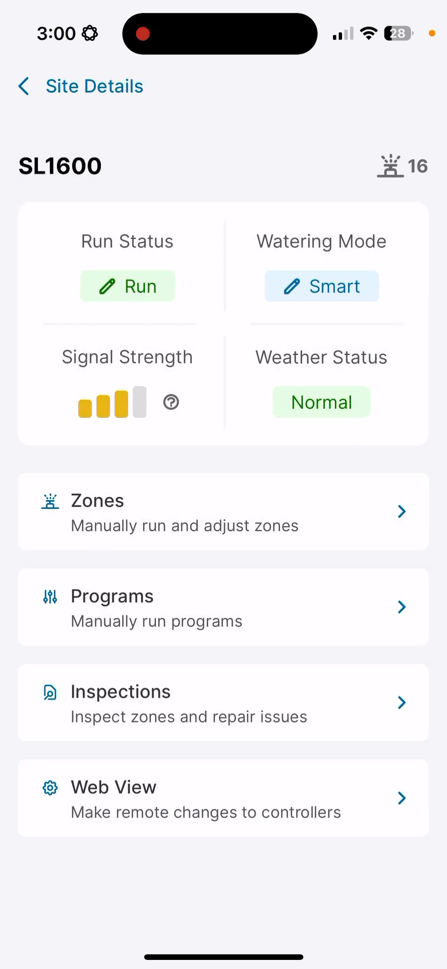
left_click(222, 606)
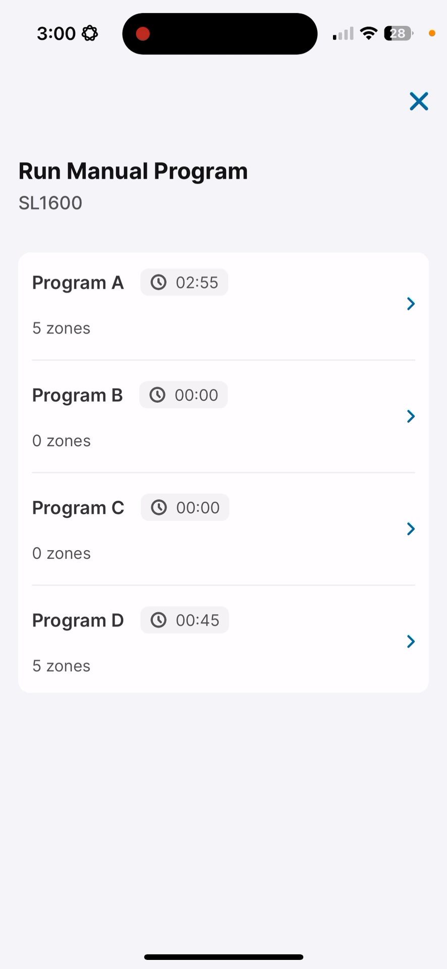
left_click(223, 295)
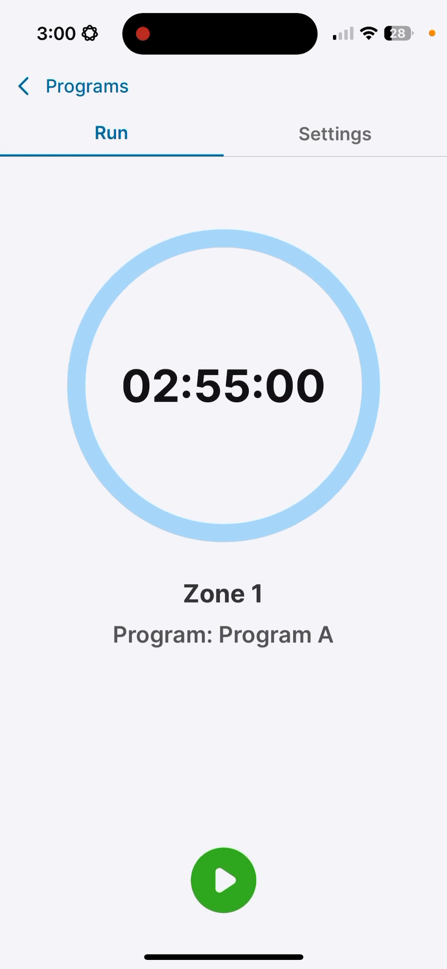
left_click(335, 133)
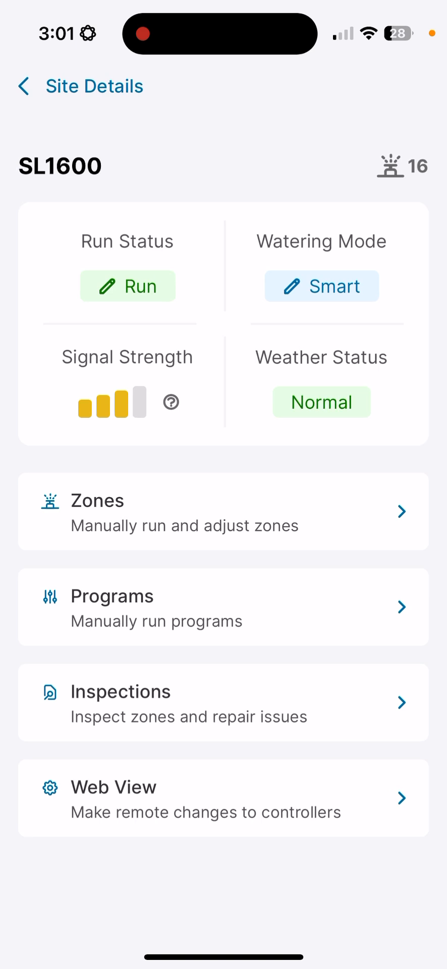
Start an SL1600 inspection titled 'Test'
left_click(223, 702)
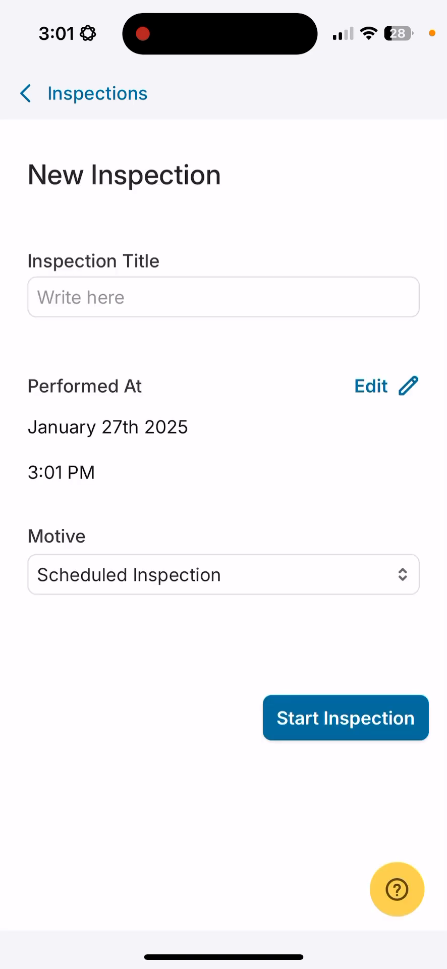
type("Tes")
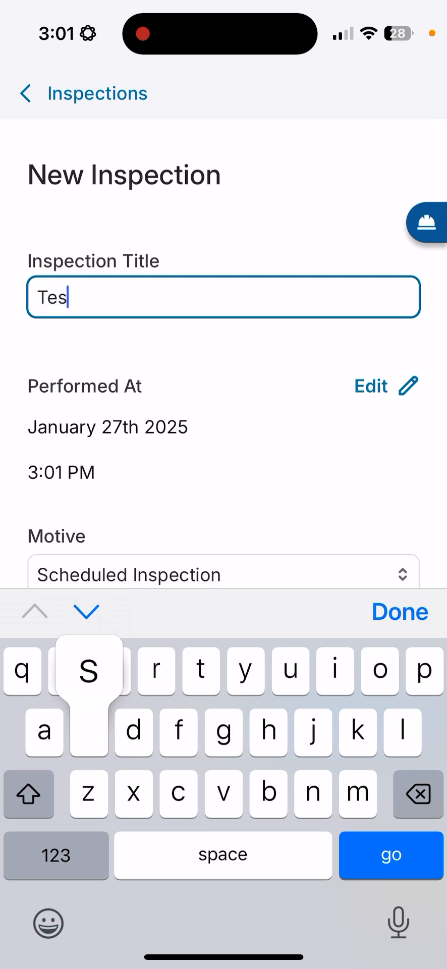
type("t")
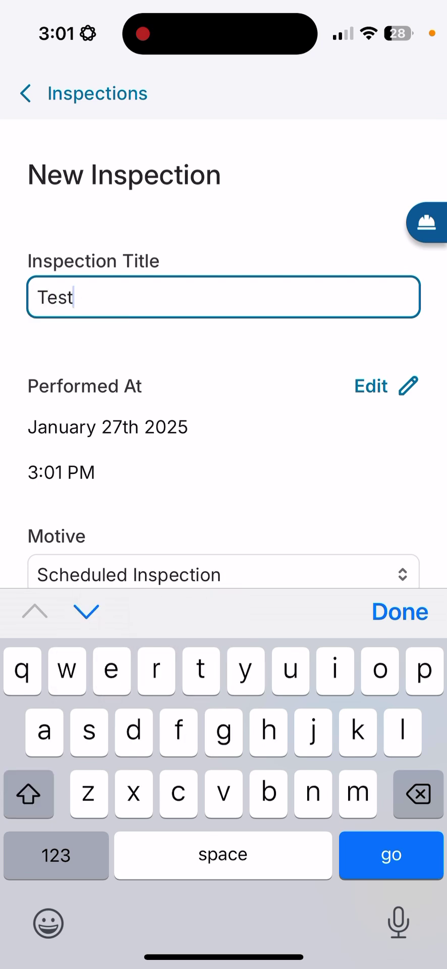
left_click(399, 611)
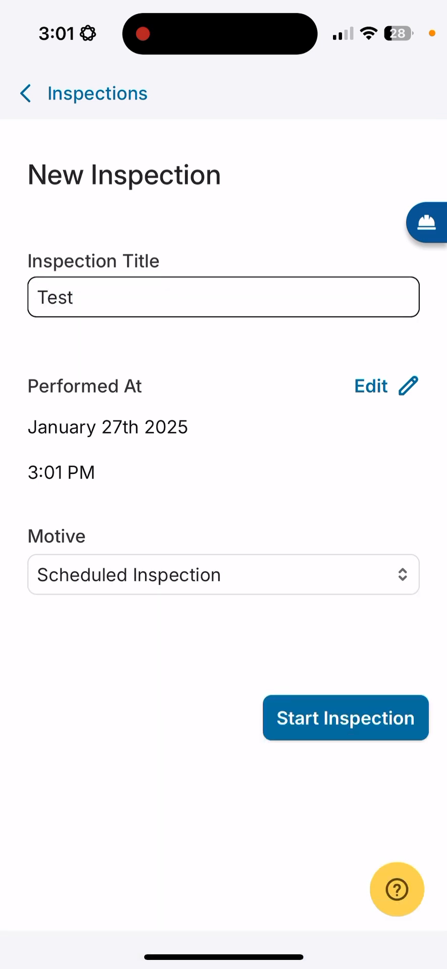
left_click(346, 718)
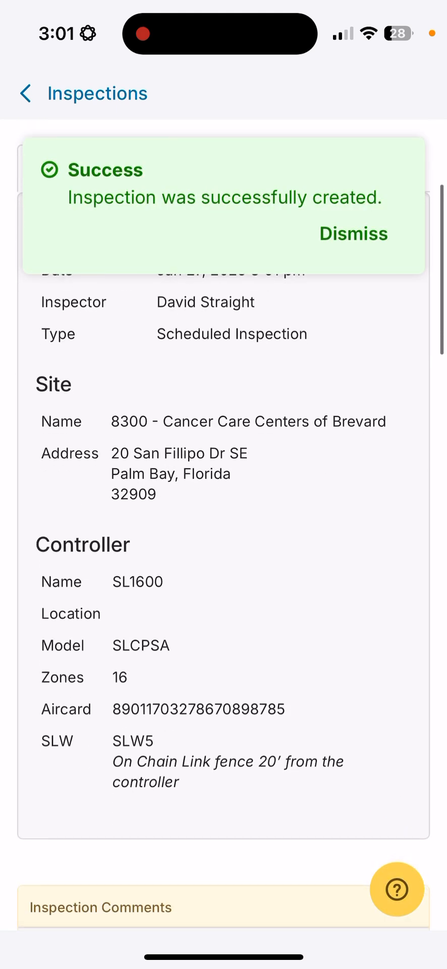
Scroll to the Zone Issues table and start zone 2 running
scroll("down", 3)
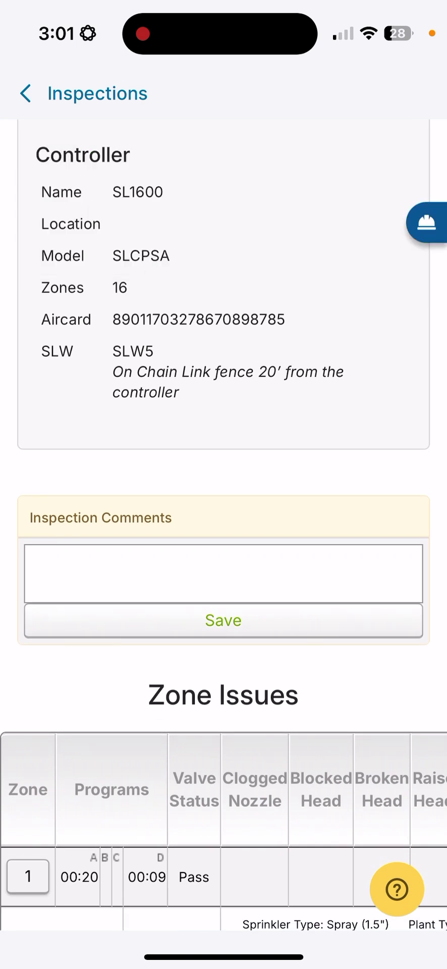
scroll("down", 3)
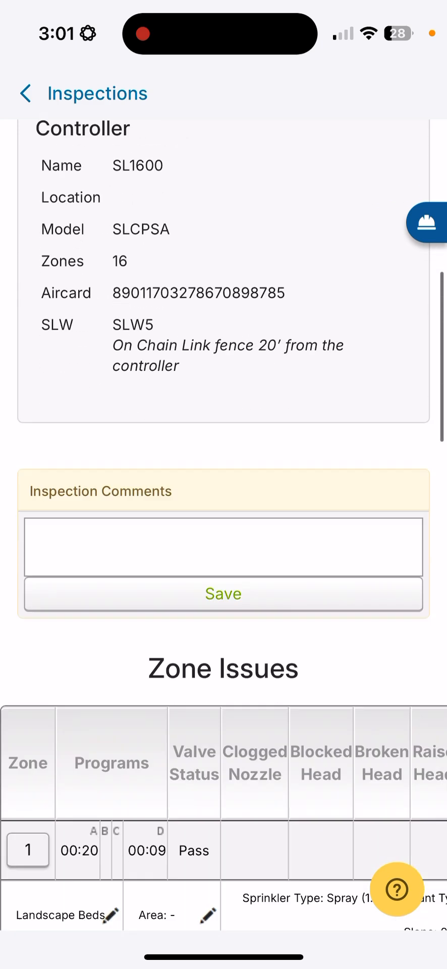
scroll("down", 3)
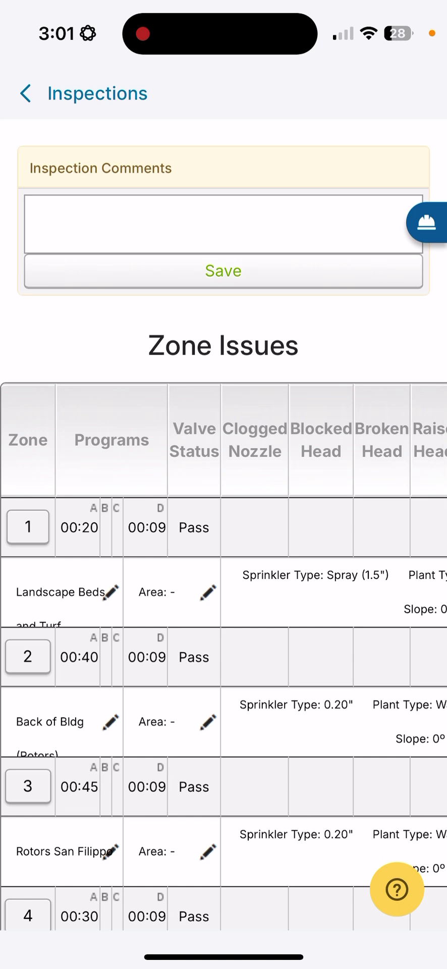
left_click(28, 657)
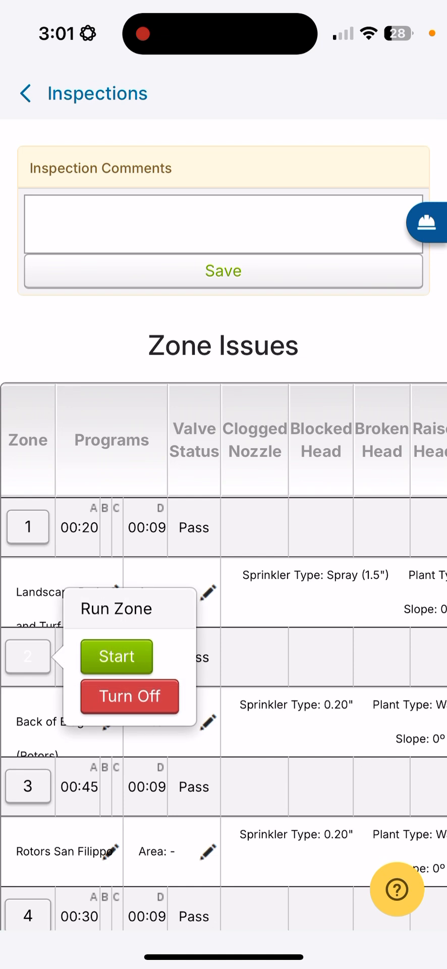
left_click(116, 657)
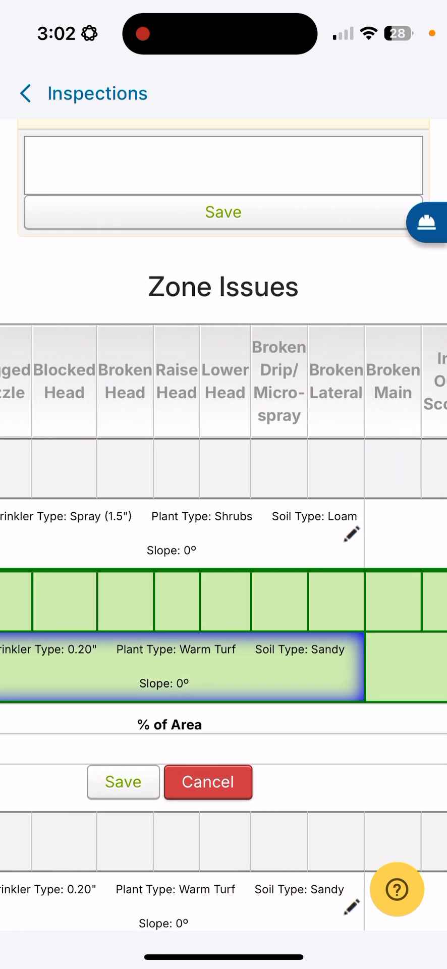
scroll("down", 3)
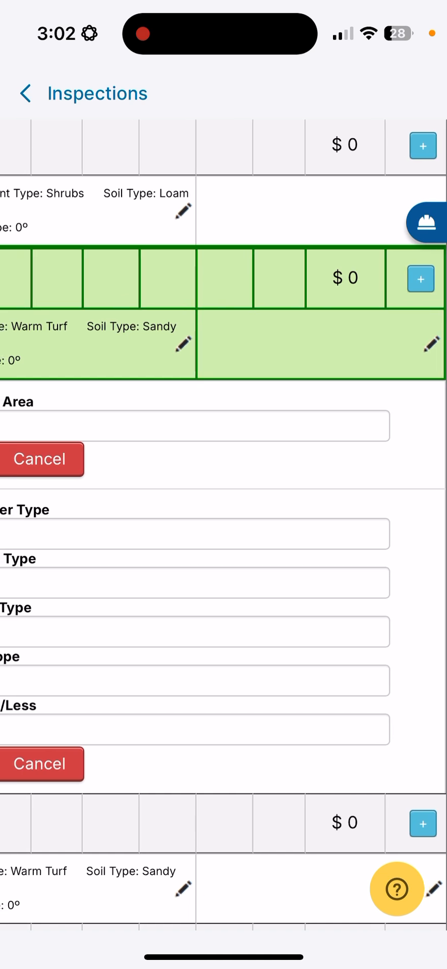
left_click(431, 345)
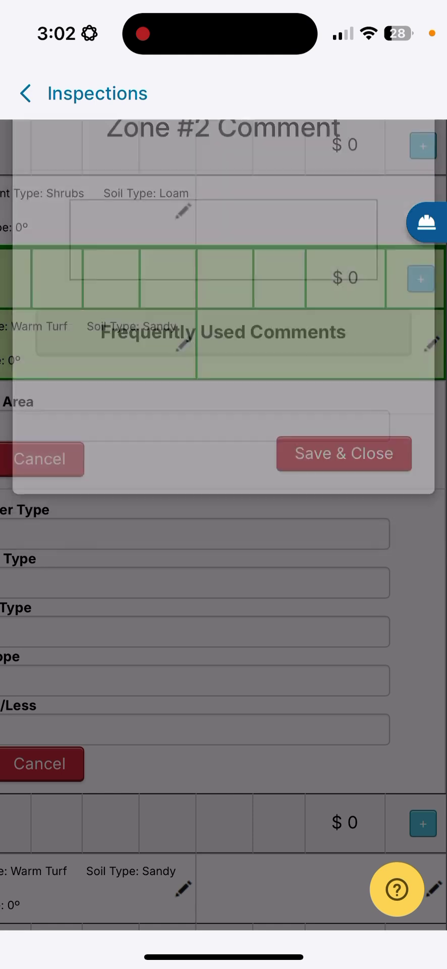
left_click(41, 459)
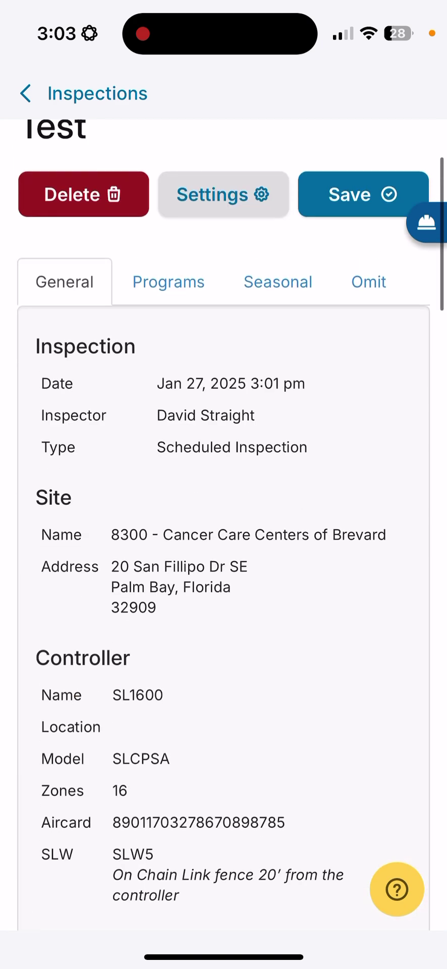
scroll("down", 3)
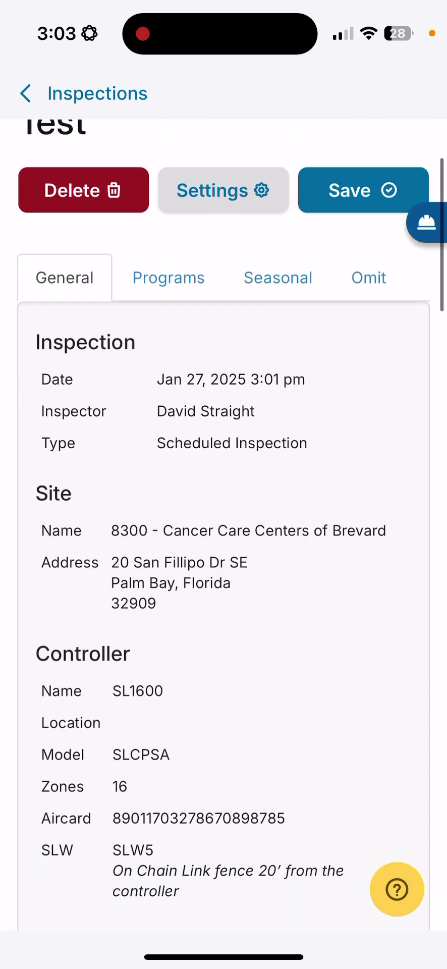
scroll("down", 3)
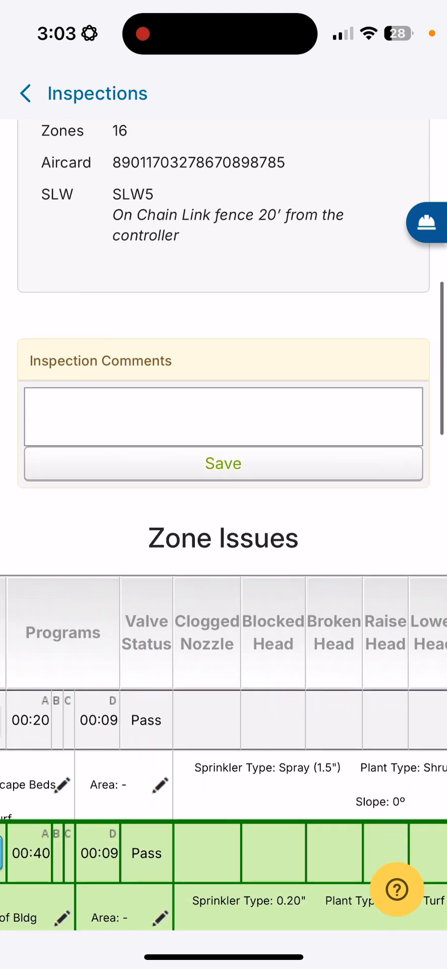
scroll("down", 3)
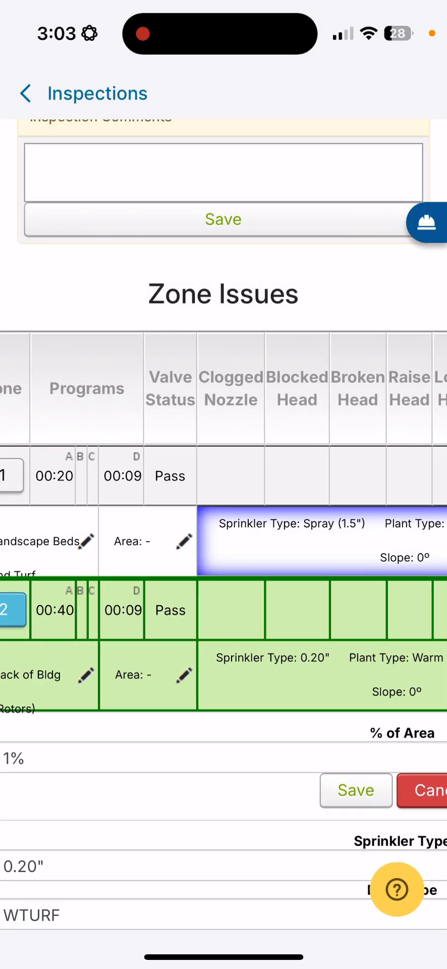
Set zone 1's Clogged Nozzle count to 10, then scroll back to General details
left_click(170, 609)
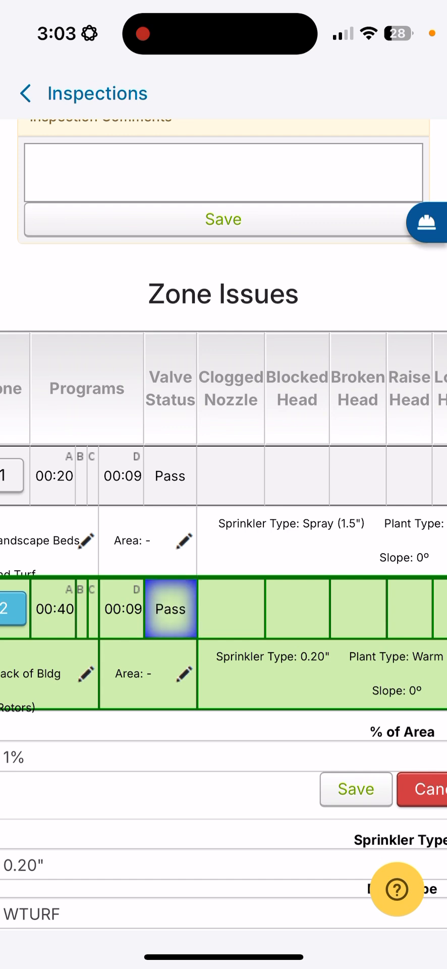
scroll("right", 3)
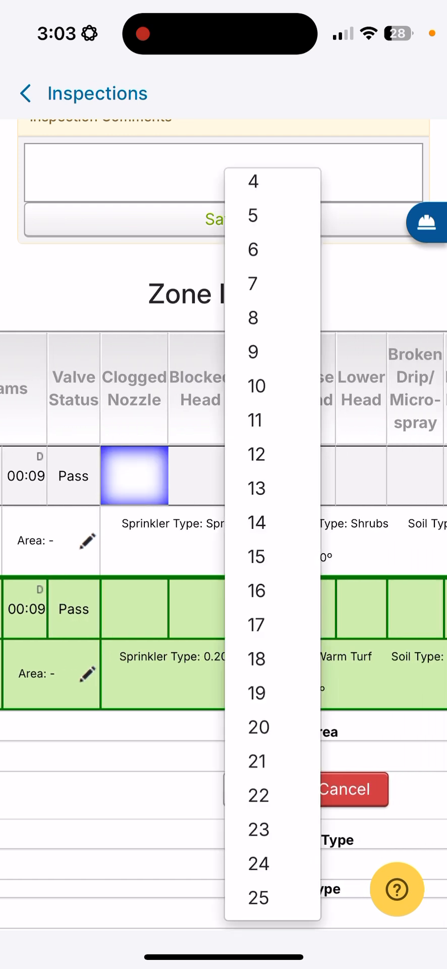
left_click(258, 386)
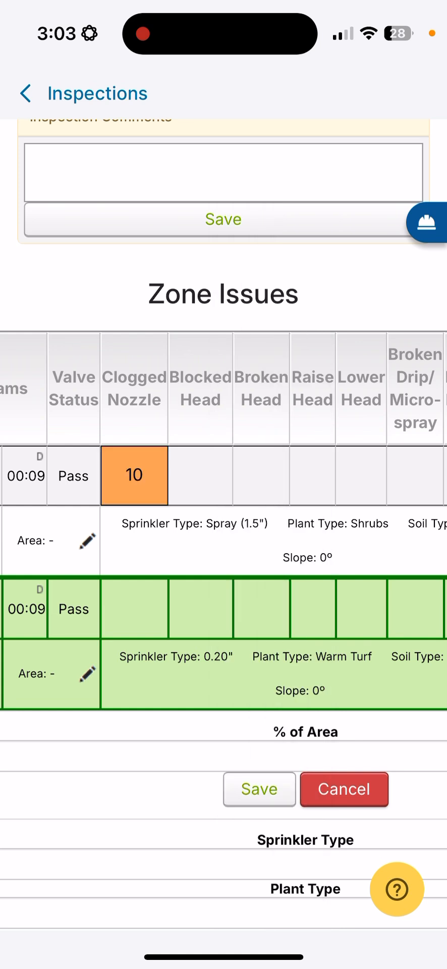
scroll("left", 3)
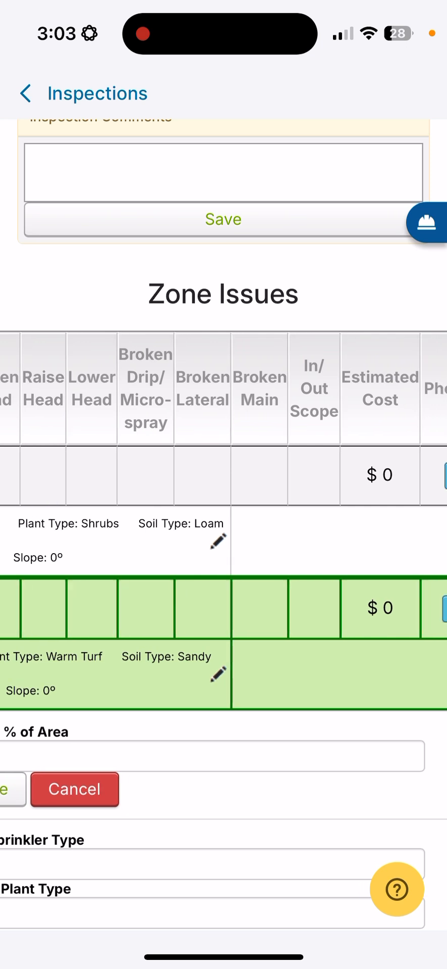
scroll("right", 3)
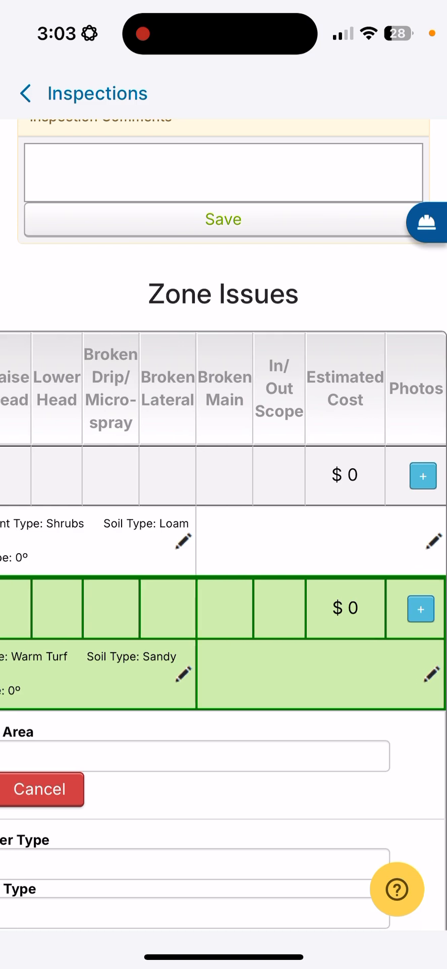
scroll("up", 3)
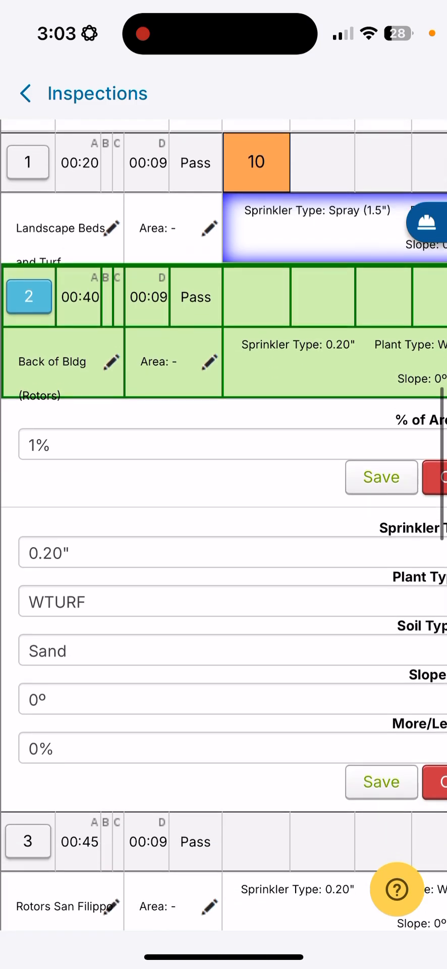
scroll("down", 3)
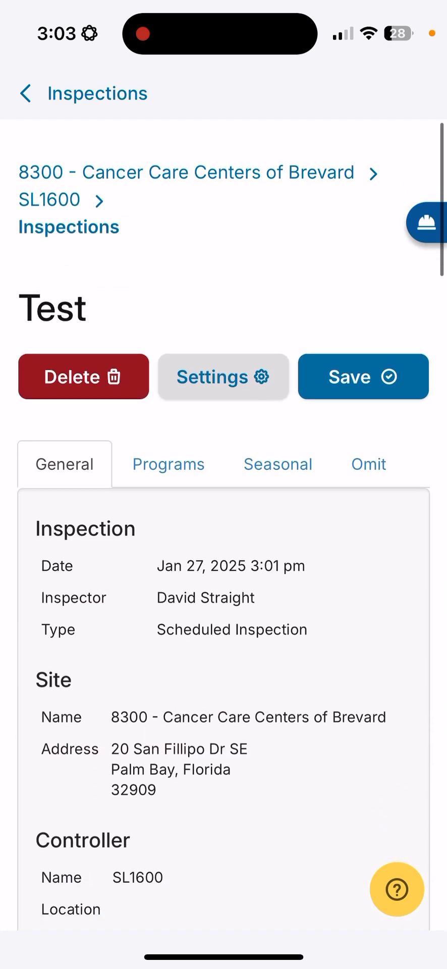
Save the Test inspection as complete and go back to SL1600 Site Details
left_click(363, 377)
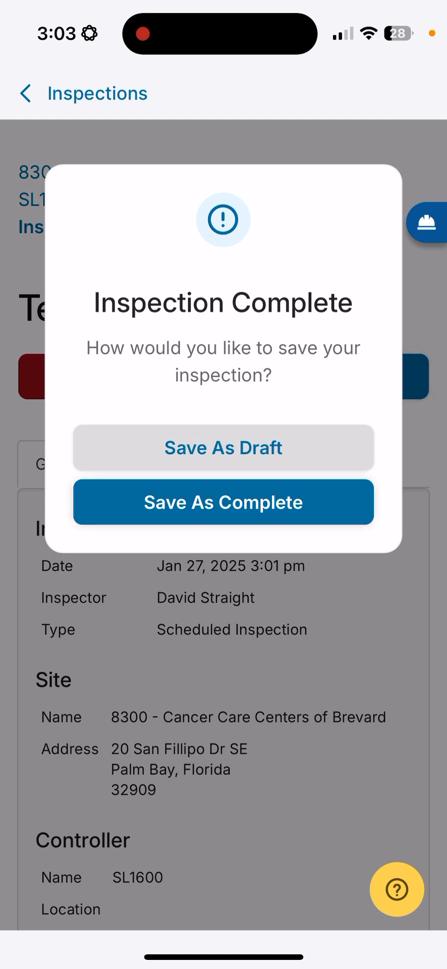
left_click(223, 502)
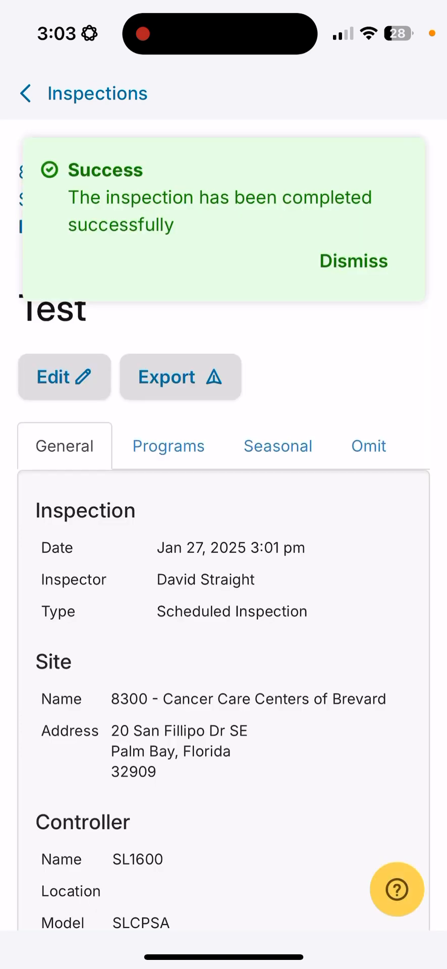
left_click(353, 261)
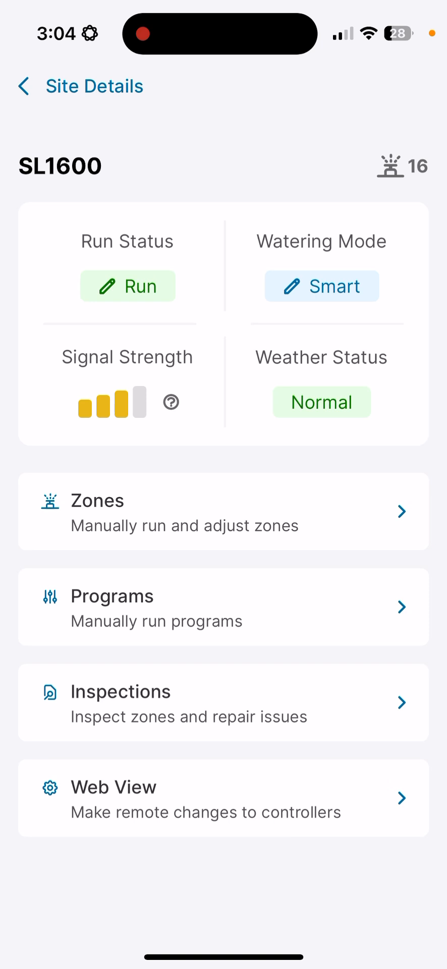
Open the SL1600 Web View and scroll through its programs and status
left_click(223, 798)
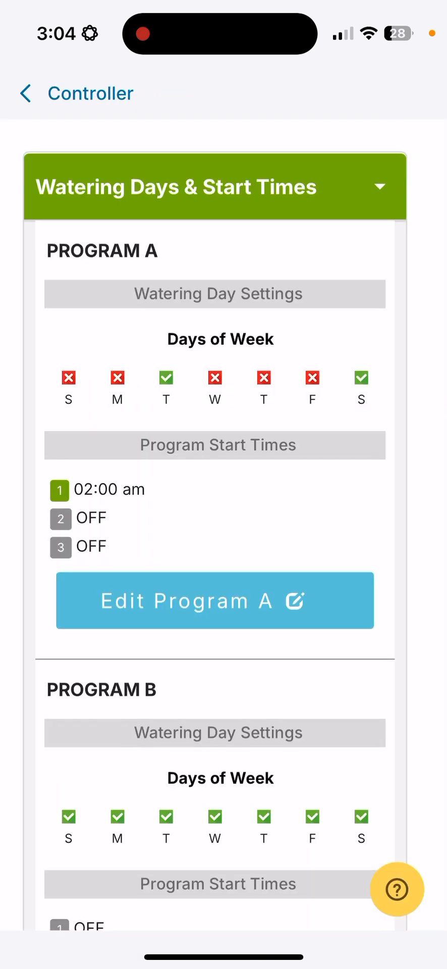
scroll("down", 3)
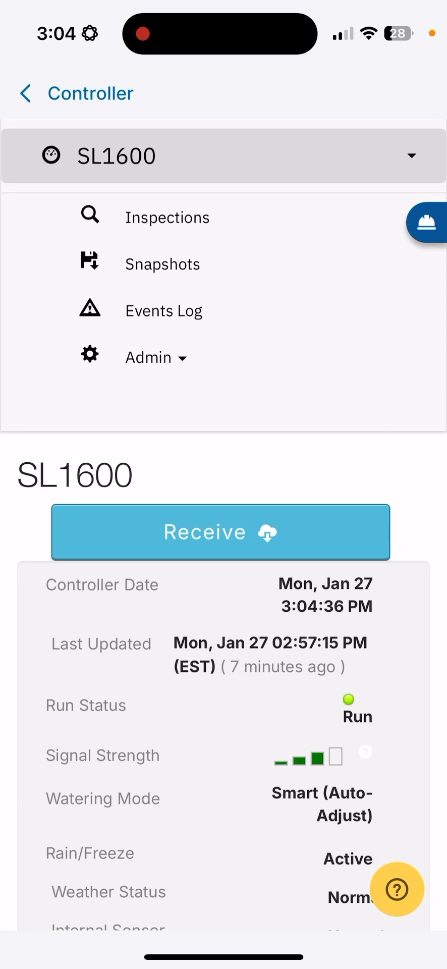
Expand the Admin menu in the SL1600 web view and scroll down
left_click(150, 357)
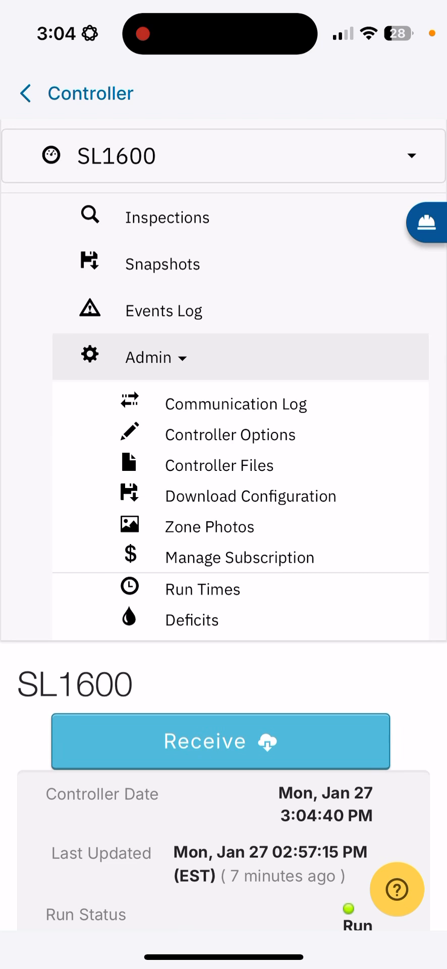
scroll("down", 3)
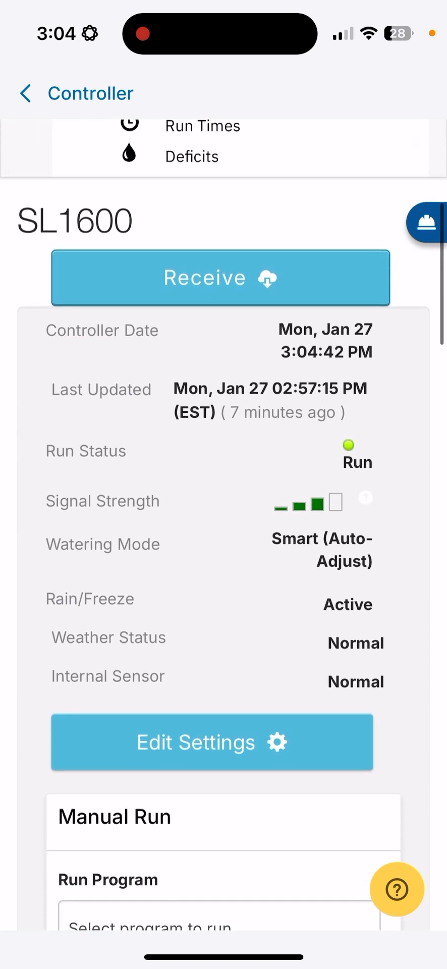